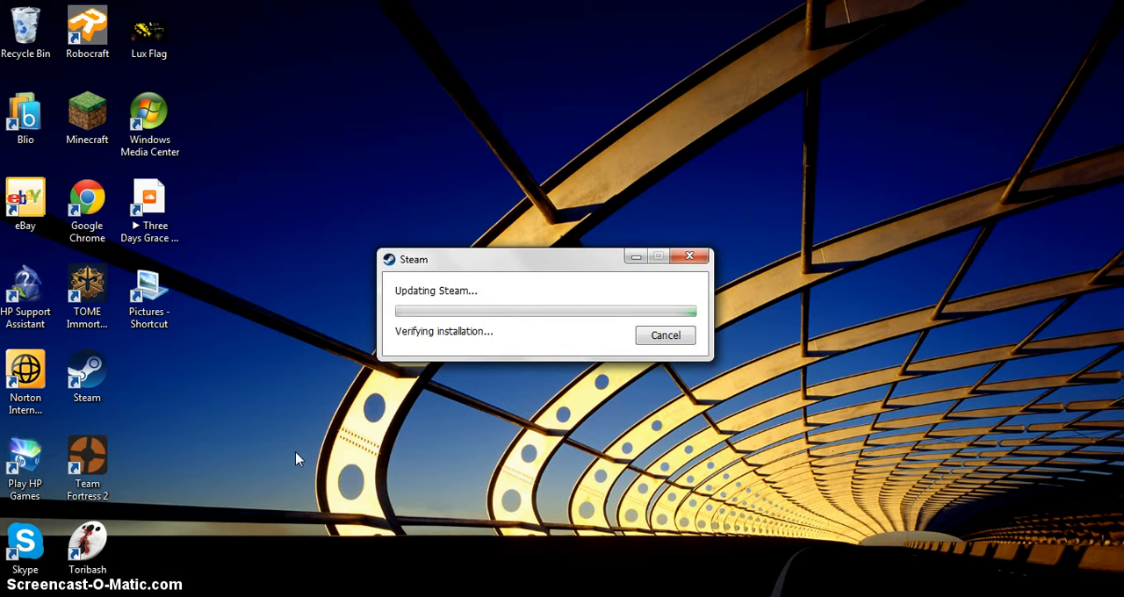
# Let Steam finish updating and connecting the account, then launch Toribash.
pyautogui.click(665, 334)
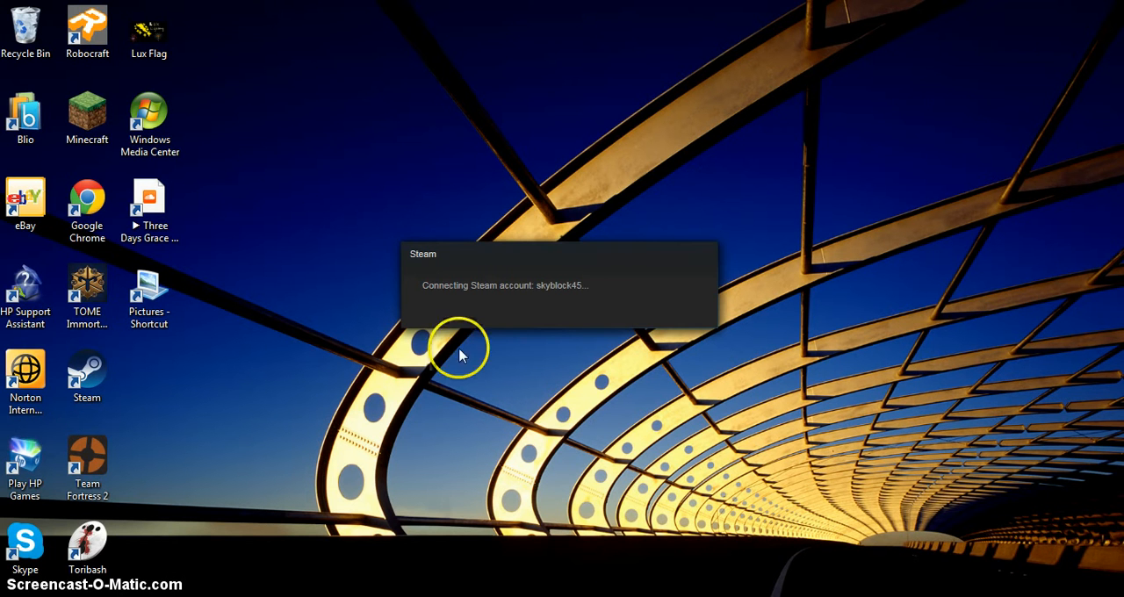
pyautogui.moveTo(516, 282)
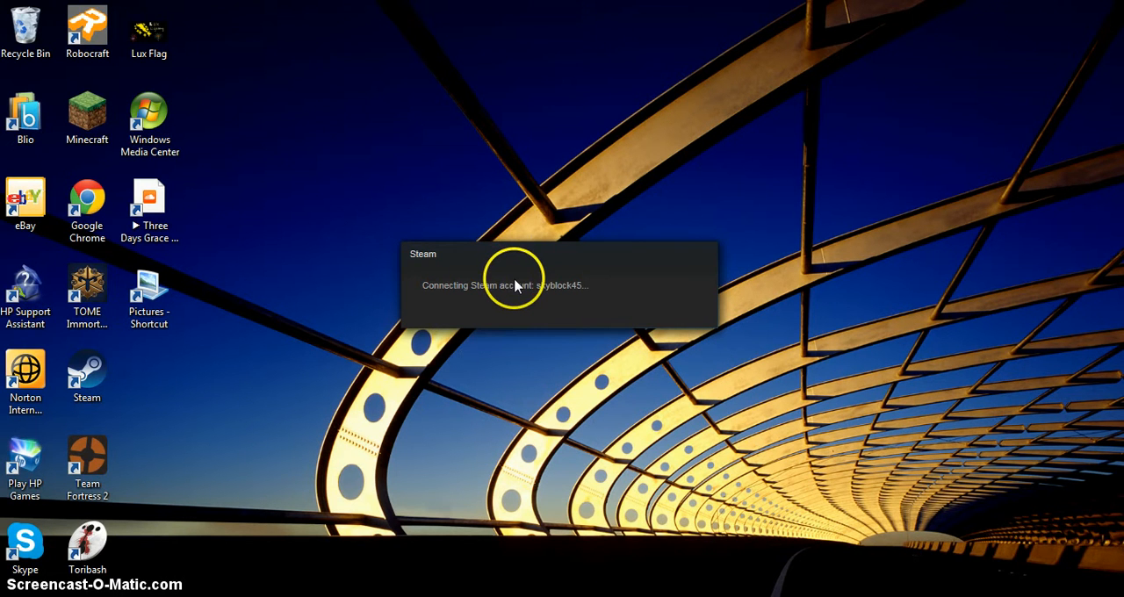
pyautogui.moveTo(501, 286)
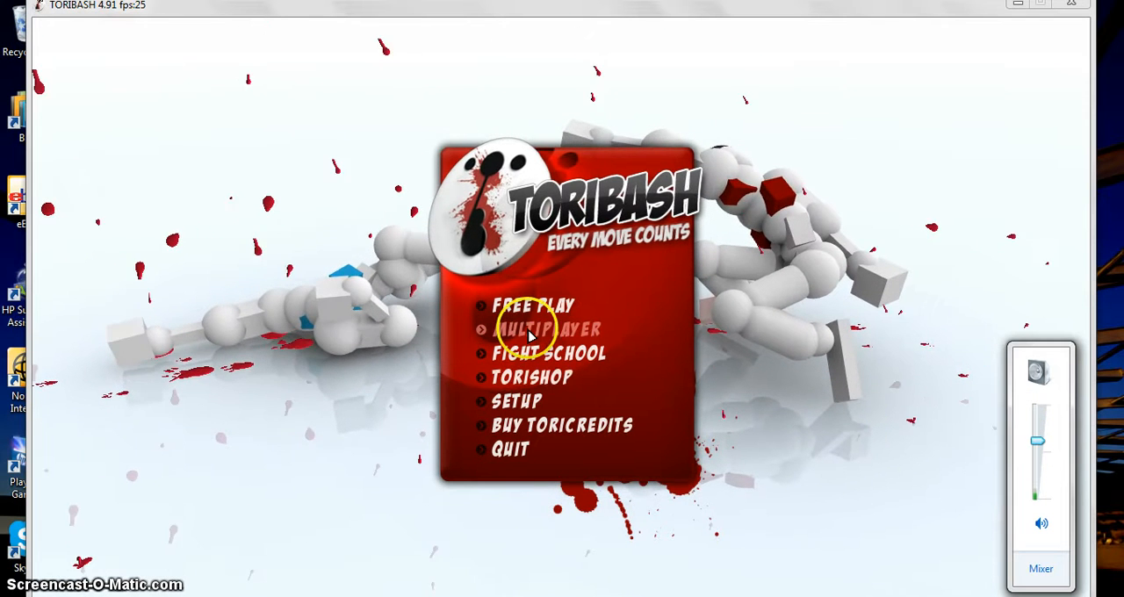
# Open the multiplayer room list from the Toribash main menu.
pyautogui.click(549, 328)
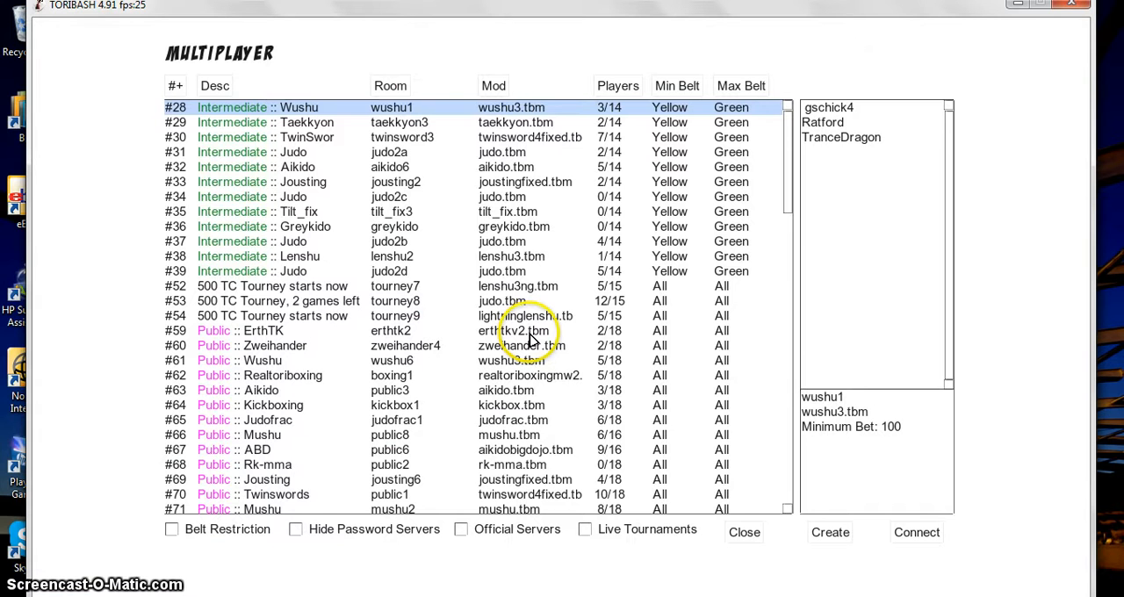
pyautogui.moveTo(307, 153)
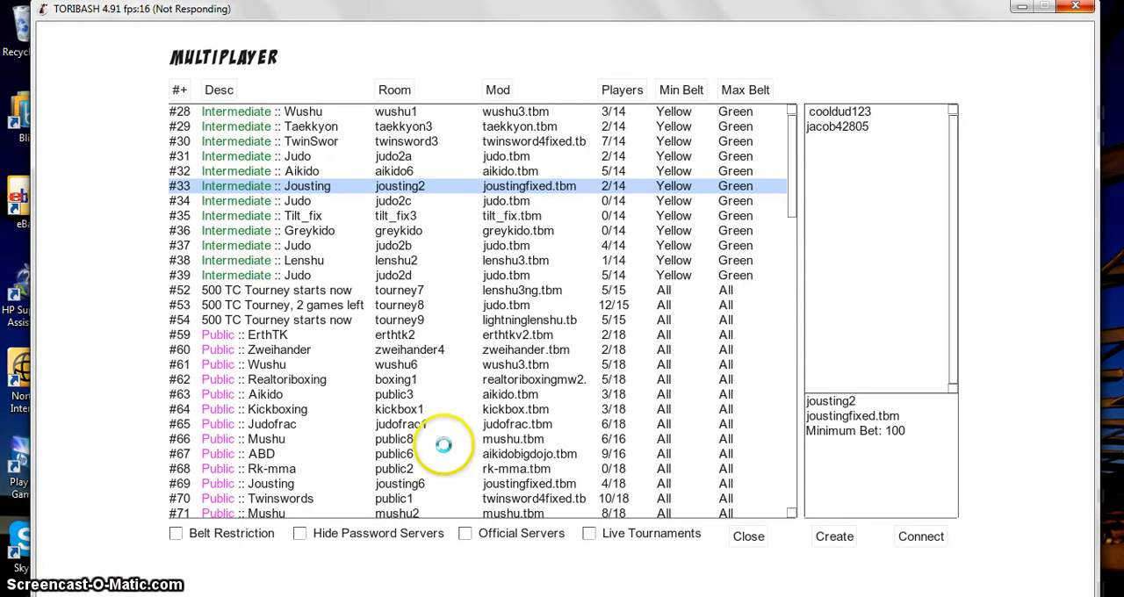
# Connect to the jousting2 room and play the jousting match to the end.
pyautogui.click(920, 537)
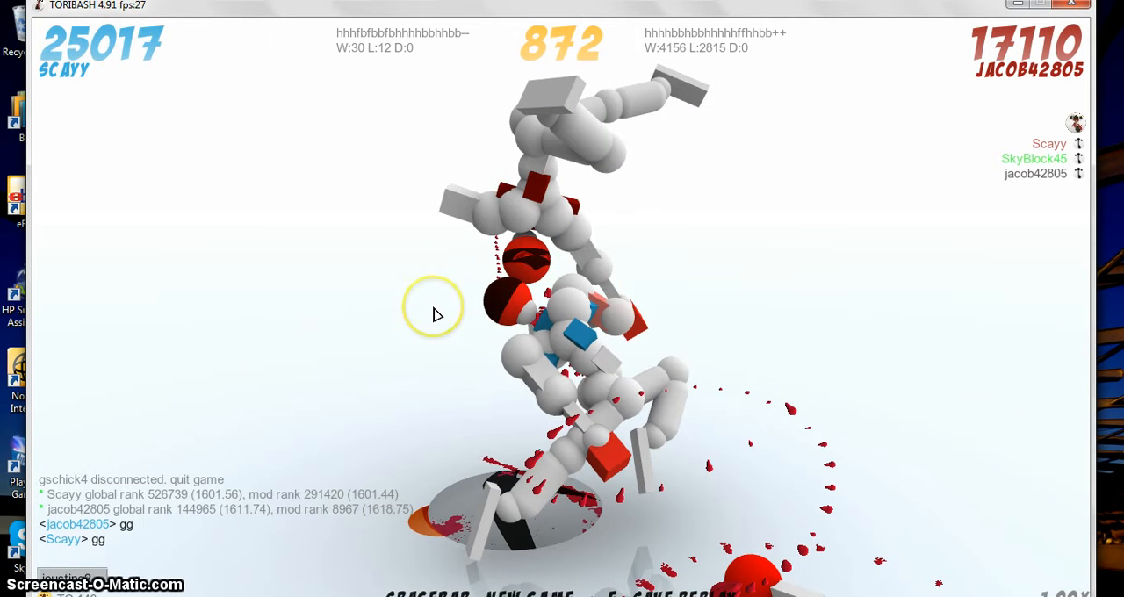
pyautogui.press('space')
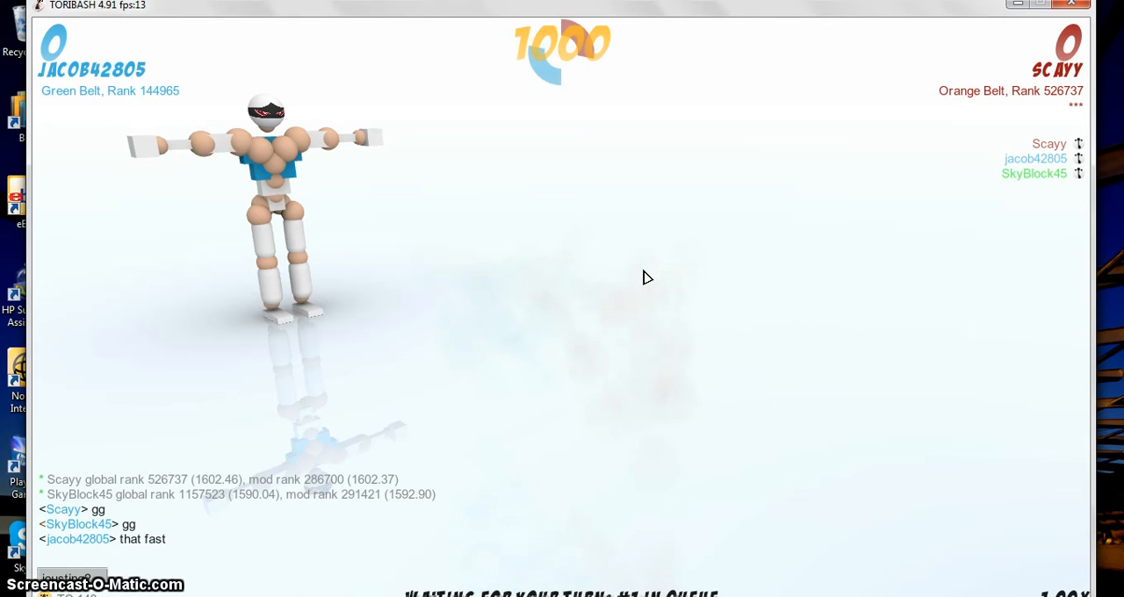
# Reply 'yep it was fast' in chat, then start a new game with Spacebar.
pyautogui.write('y')
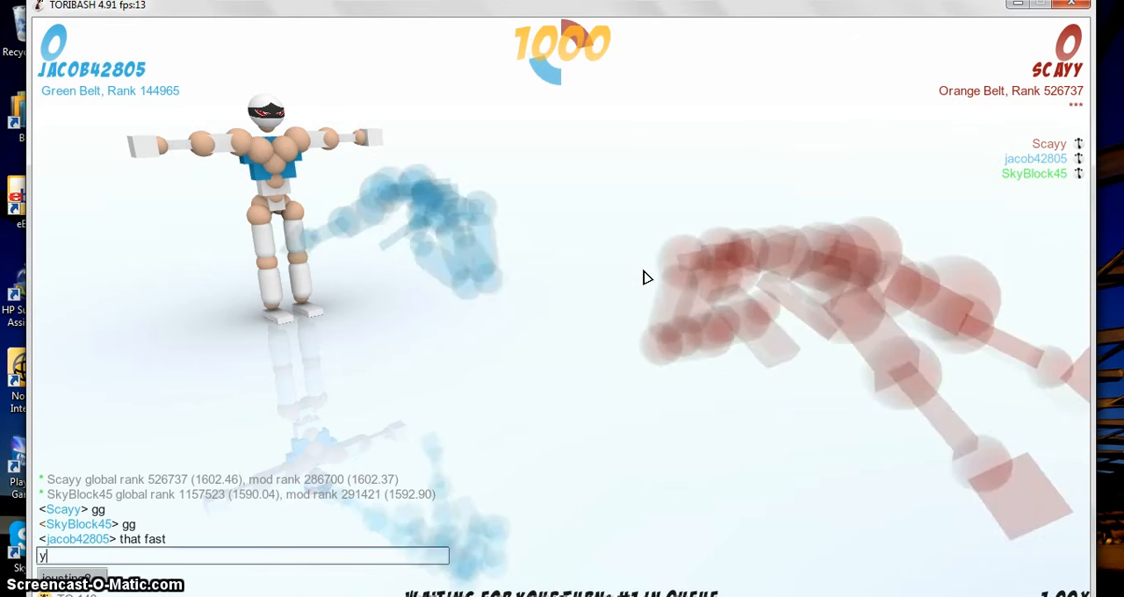
pyautogui.write('ep it')
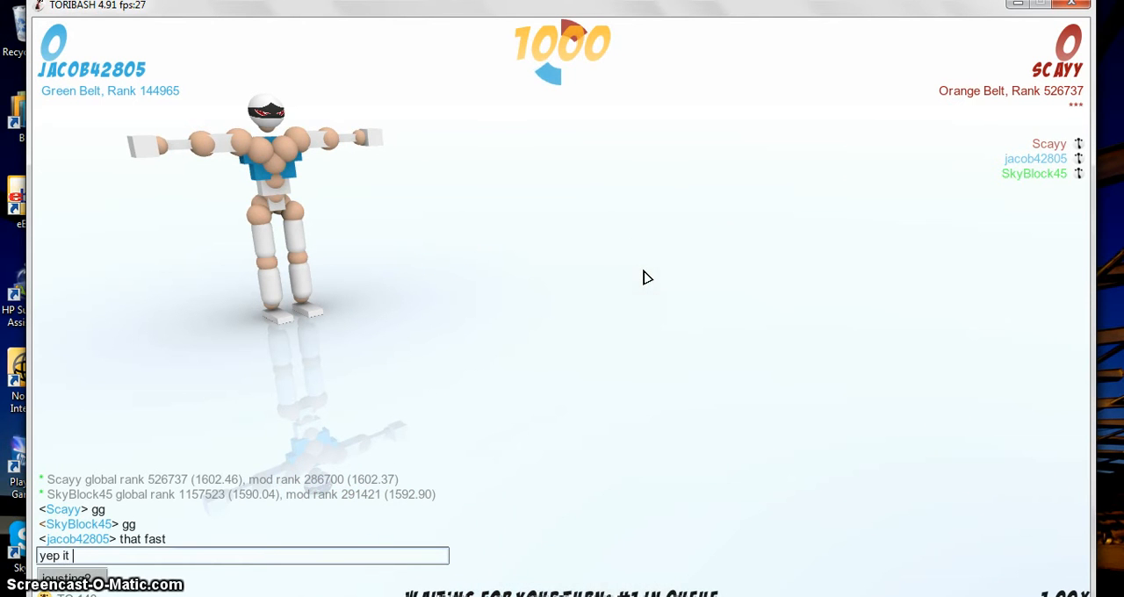
pyautogui.write('was fast')
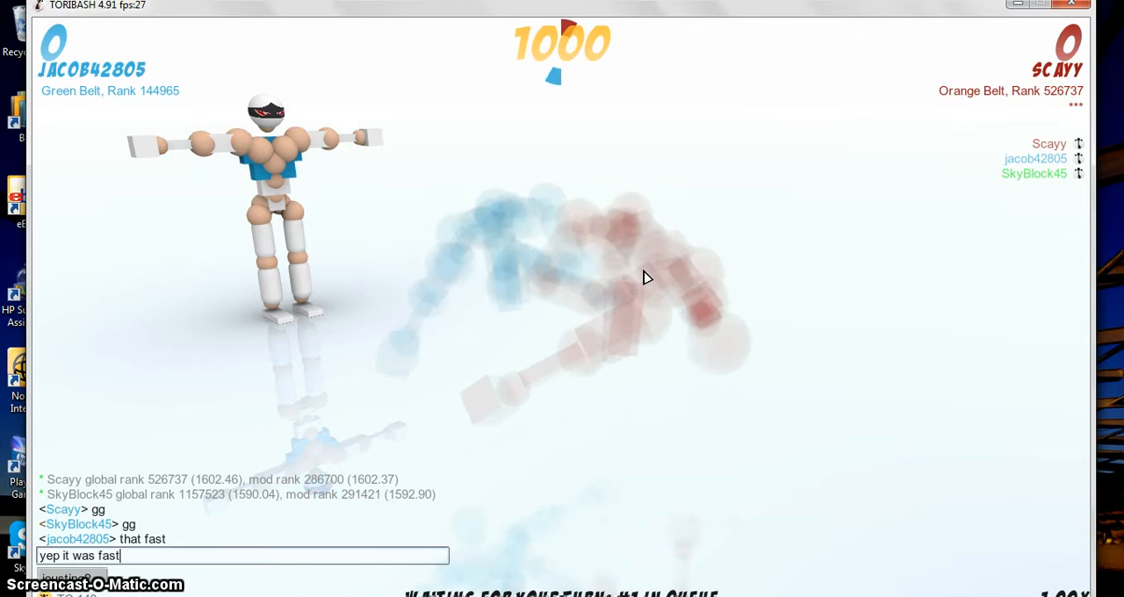
pyautogui.press('Return')
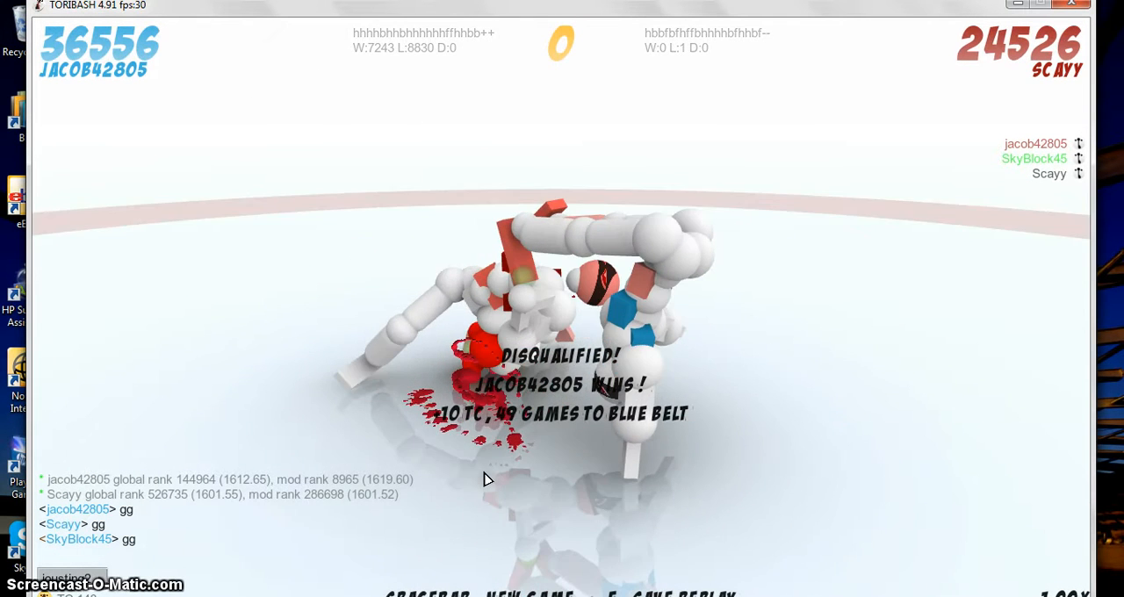
pyautogui.press('space')
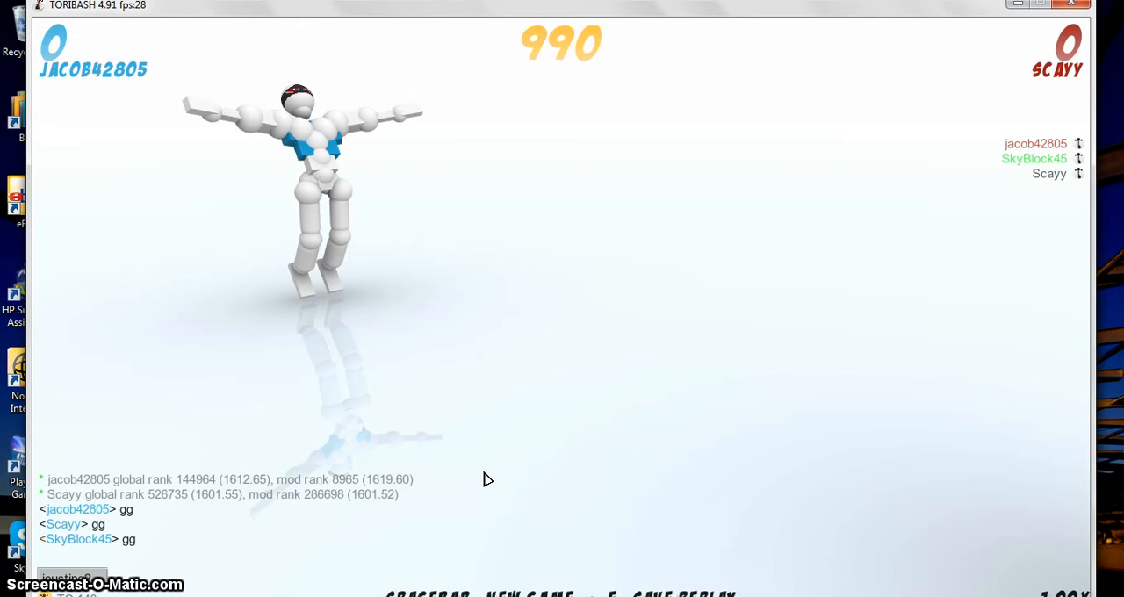
# Advance the jousting match turn by turn until time runs out.
pyautogui.press('space')
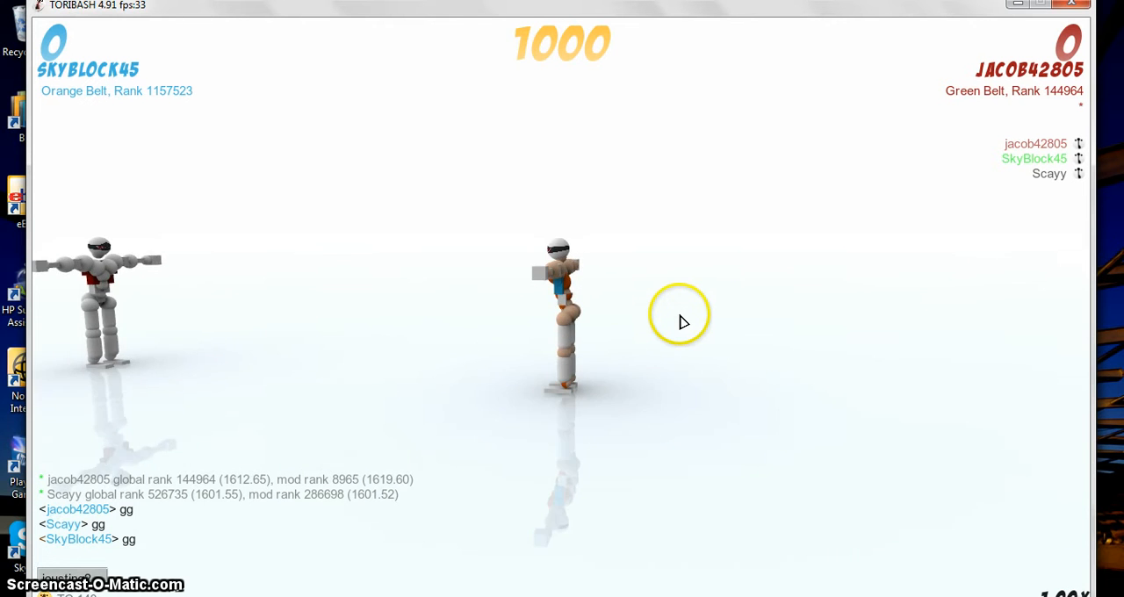
pyautogui.moveTo(605, 309)
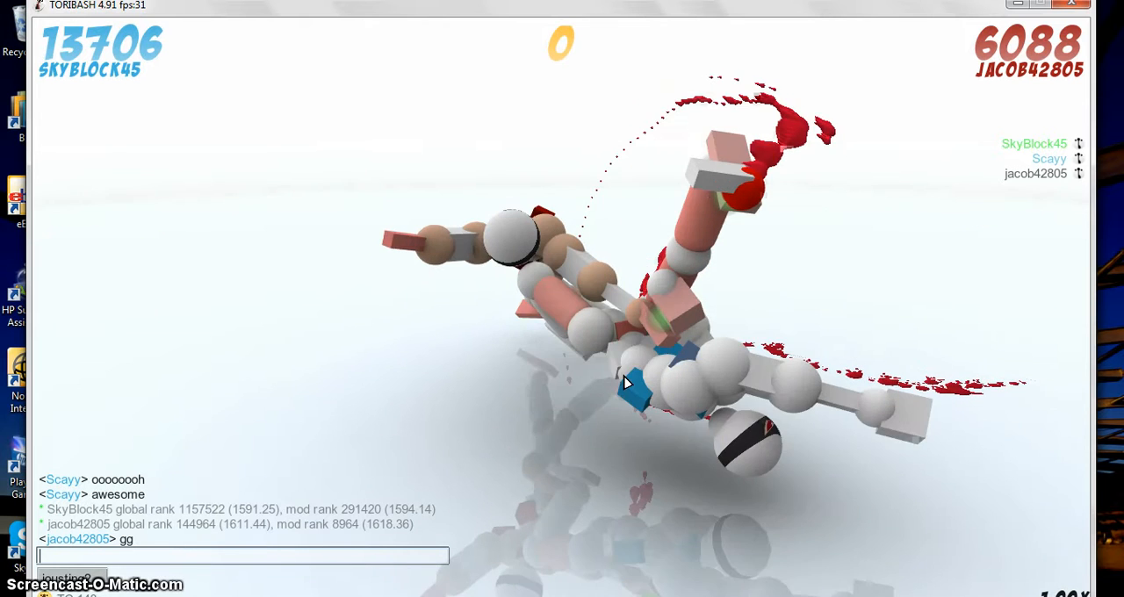
# Post 'YES gg' and 'that was a good game' in chat.
pyautogui.write('YES gg')
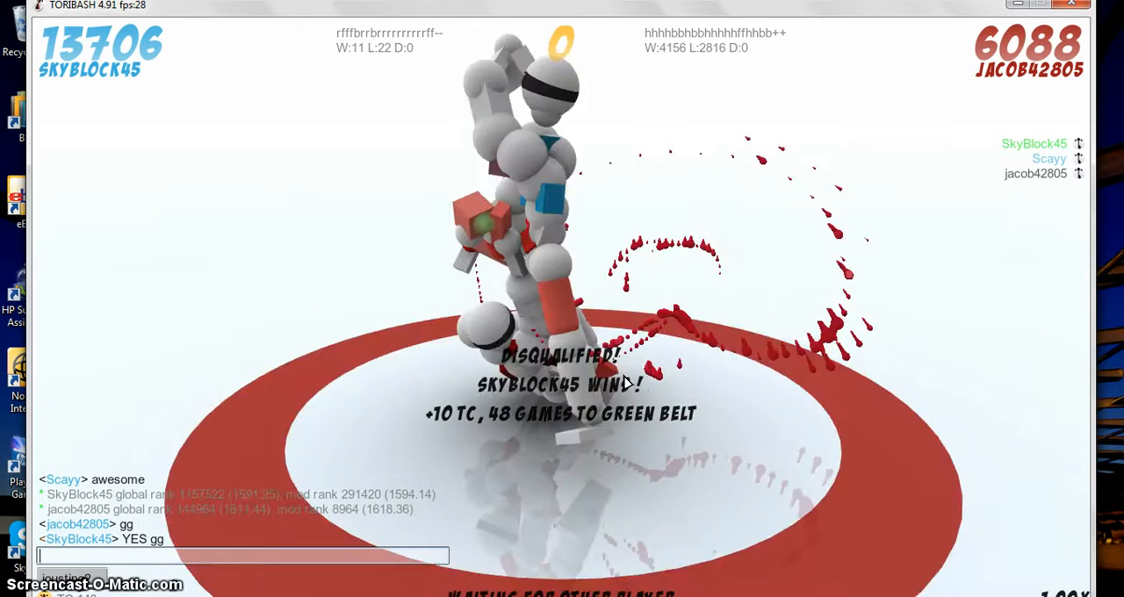
pyautogui.write('that was a good')
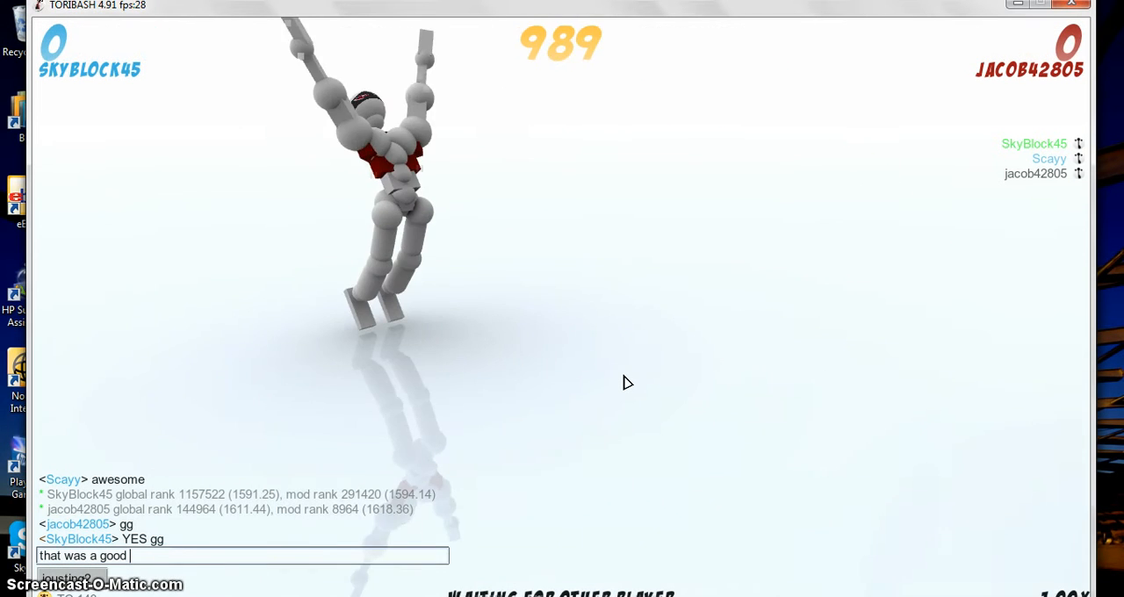
pyautogui.write('ga')
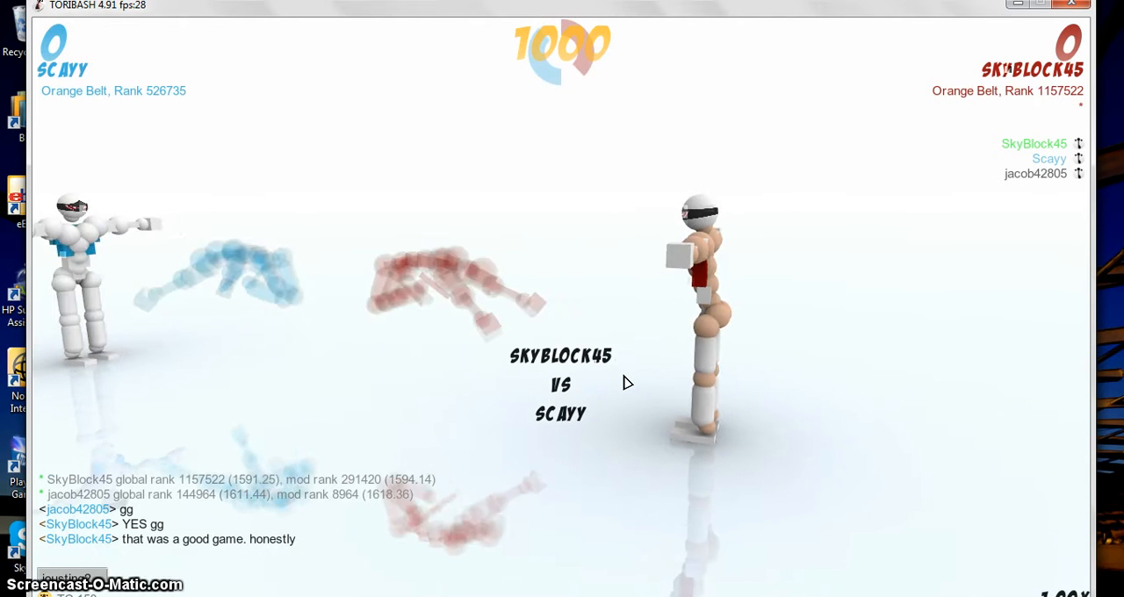
# Play the jousting match against Scayy until the opponent is disqualified.
pyautogui.click(567, 339)
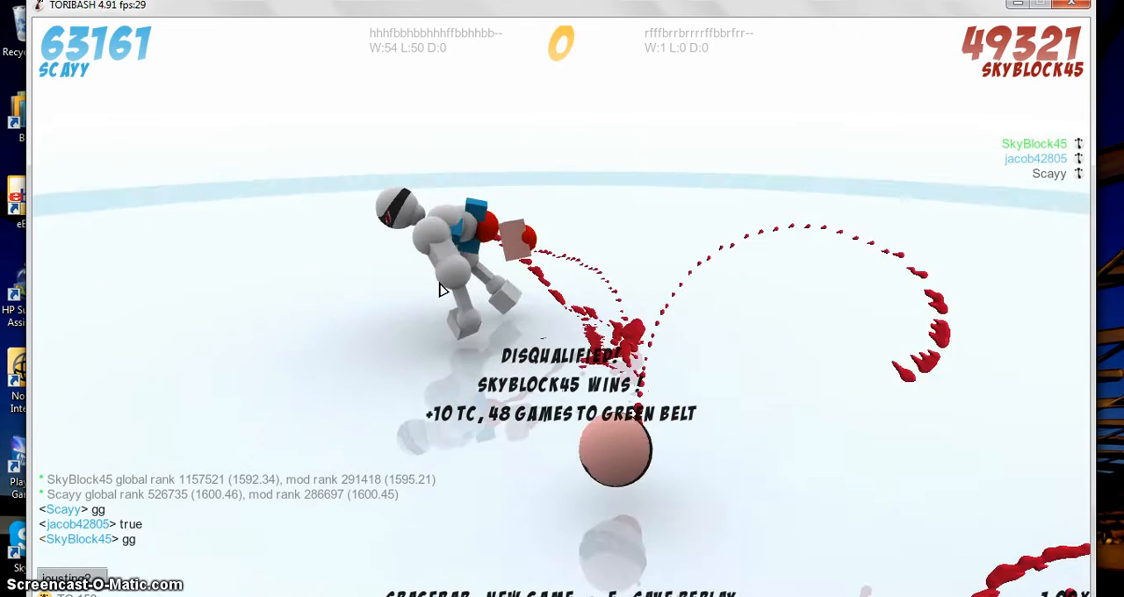
# Start the next game and play until SkyBlock45 is disqualified, 5220 to 0.
pyautogui.press('space')
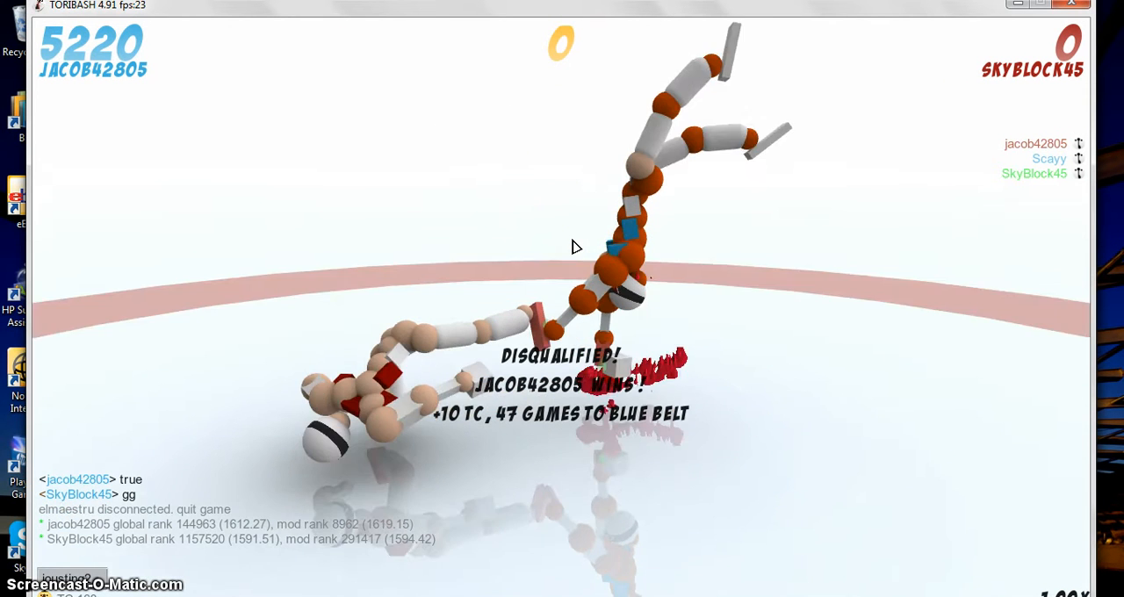
# Chat 'got me gg', then advance with Spacebar as the replay plays.
pyautogui.write('got me')
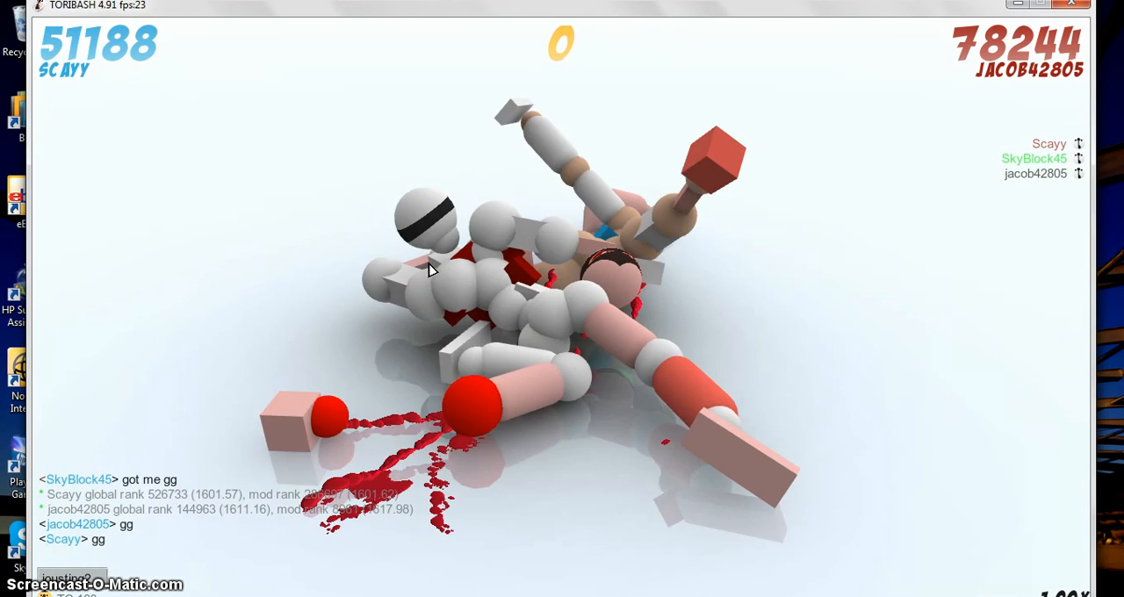
pyautogui.press('space')
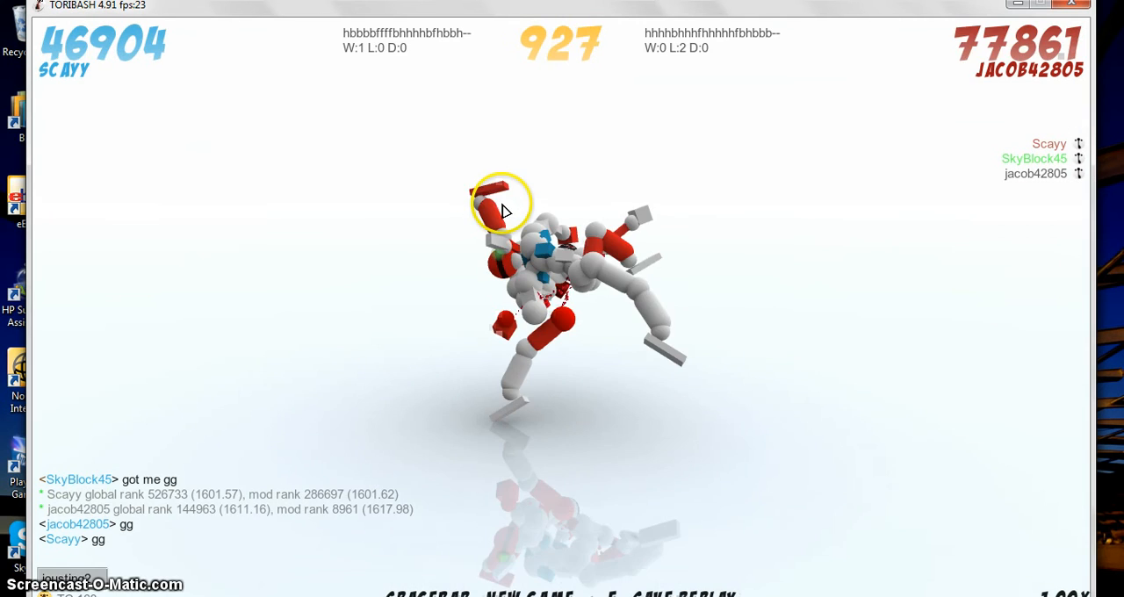